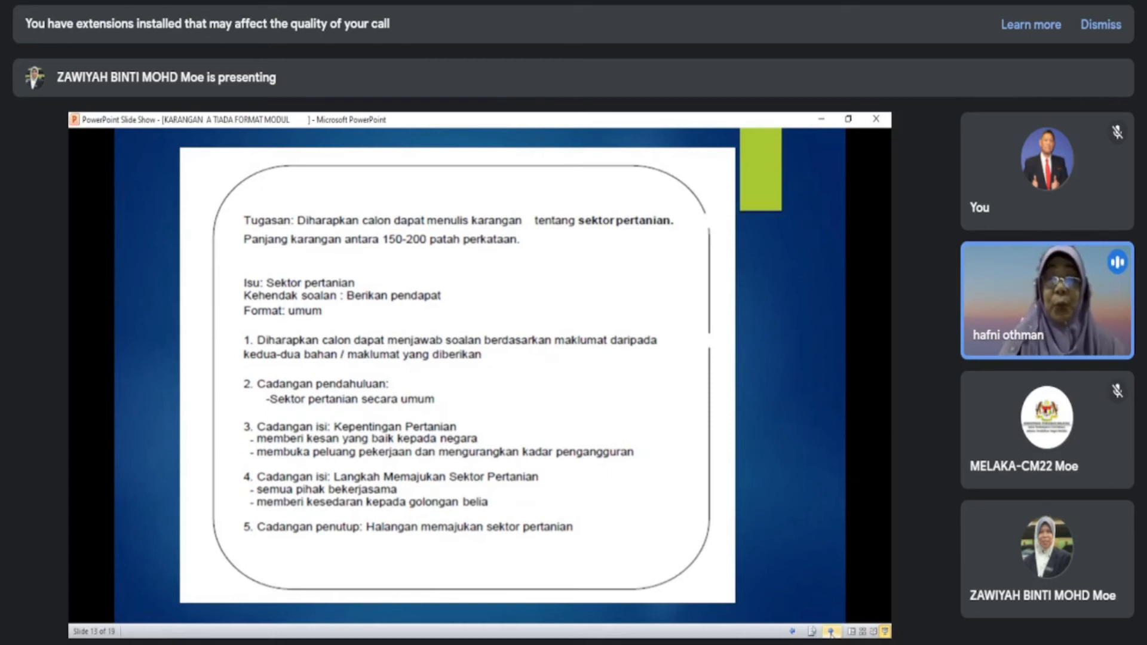
{"action": "mouse_move", "coordinate": [680, 504]}
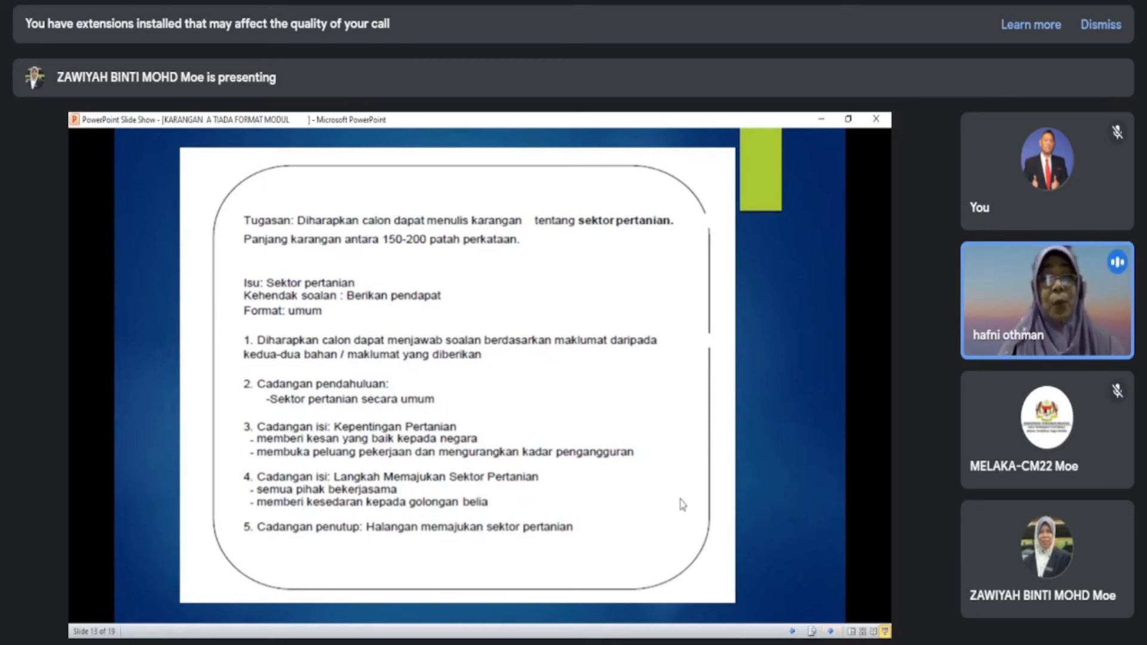
{"action": "mouse_move", "coordinate": [576, 497]}
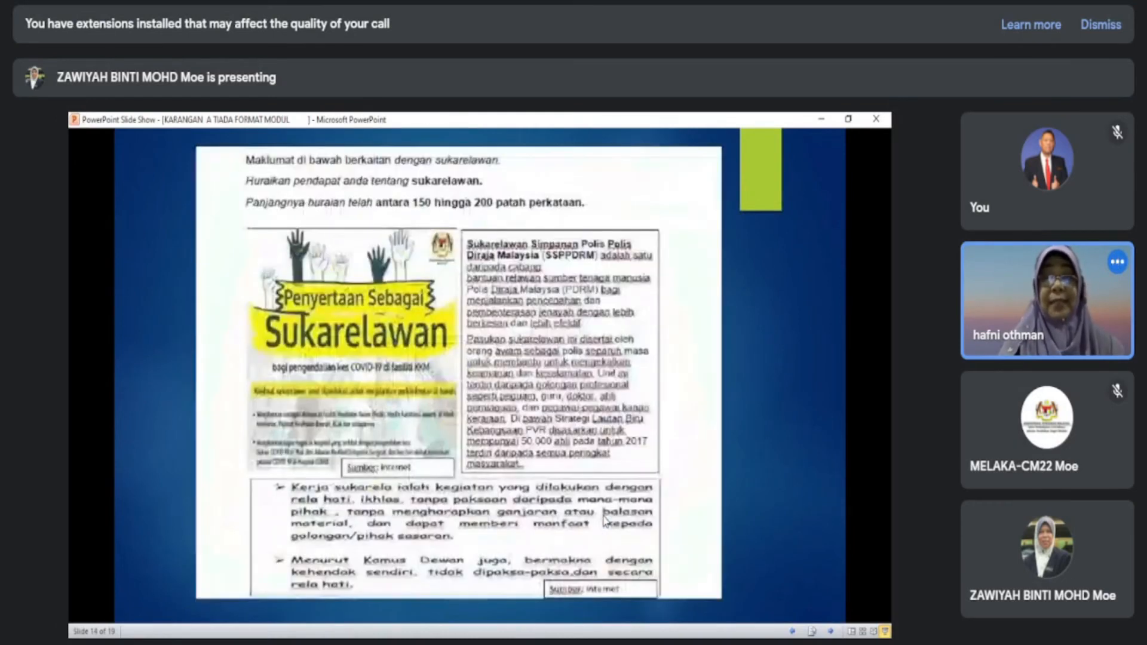
{"action": "mouse_move", "coordinate": [673, 513]}
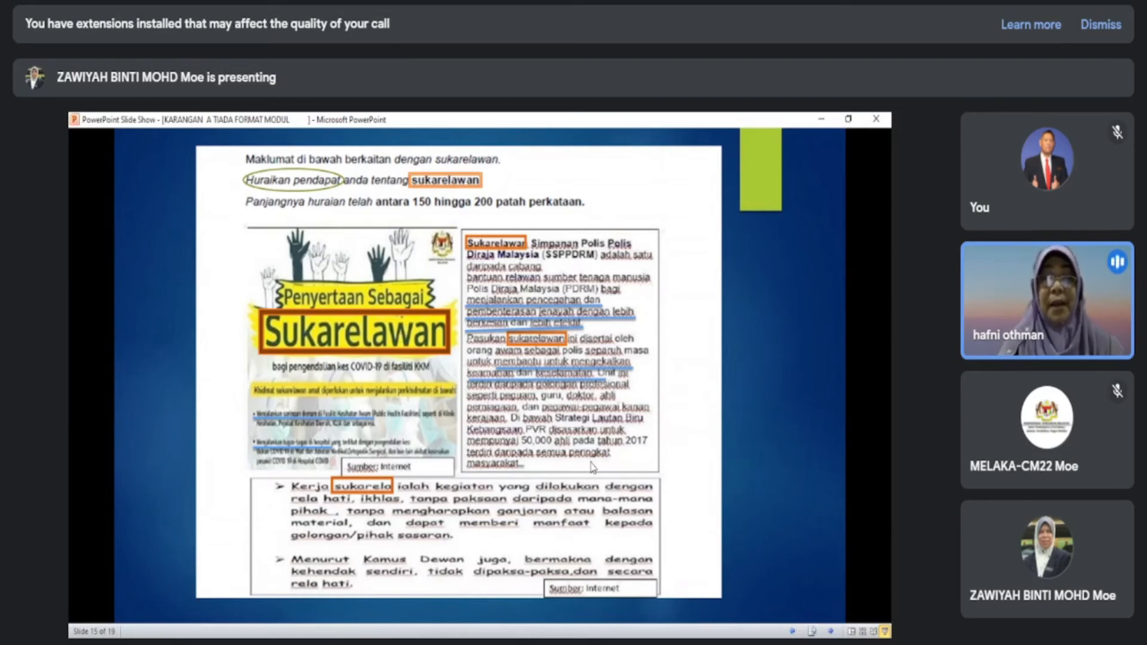
{"action": "mouse_move", "coordinate": [558, 552]}
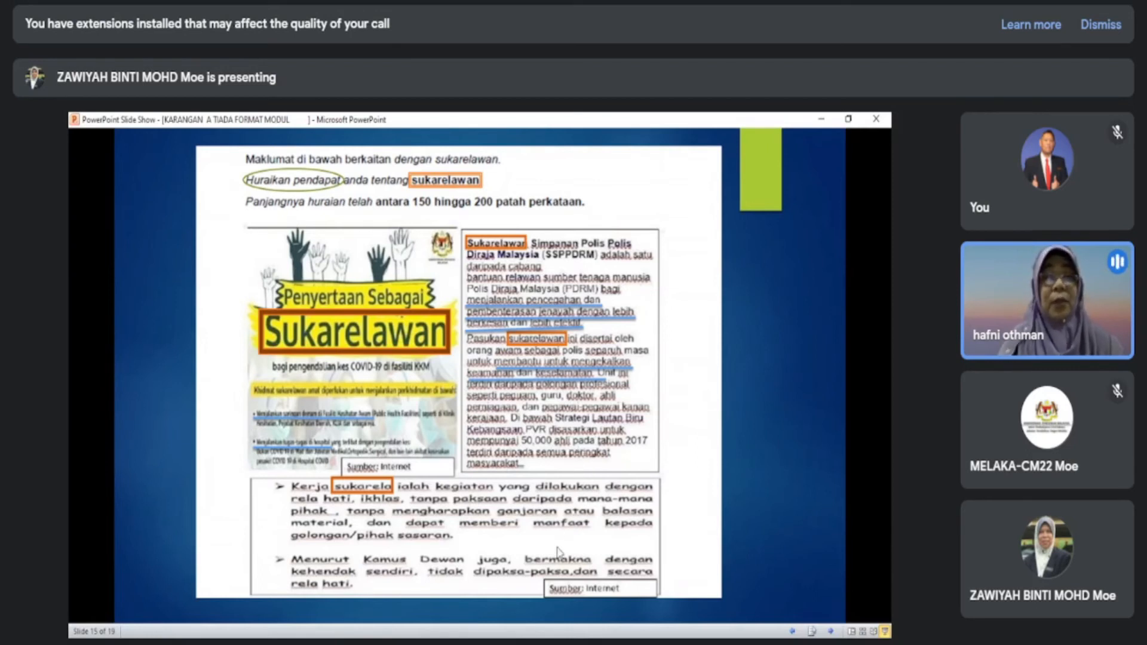